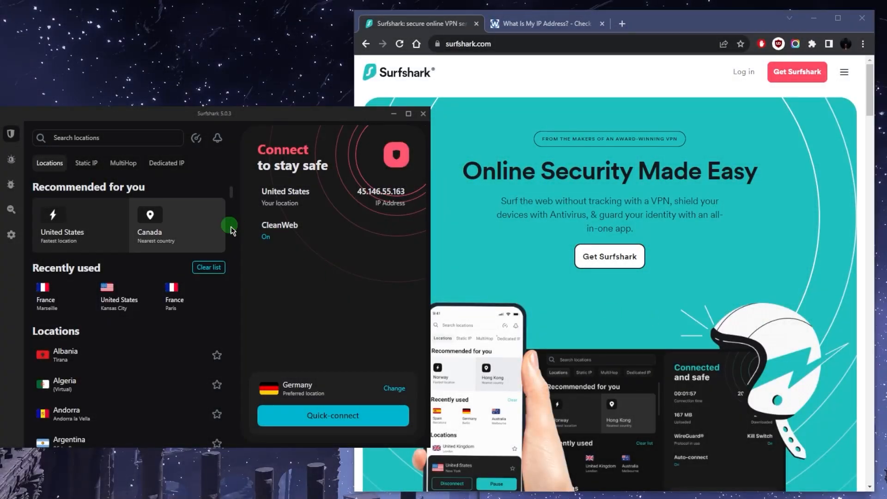
{"action": "mouse_move", "coordinate": [324, 274]}
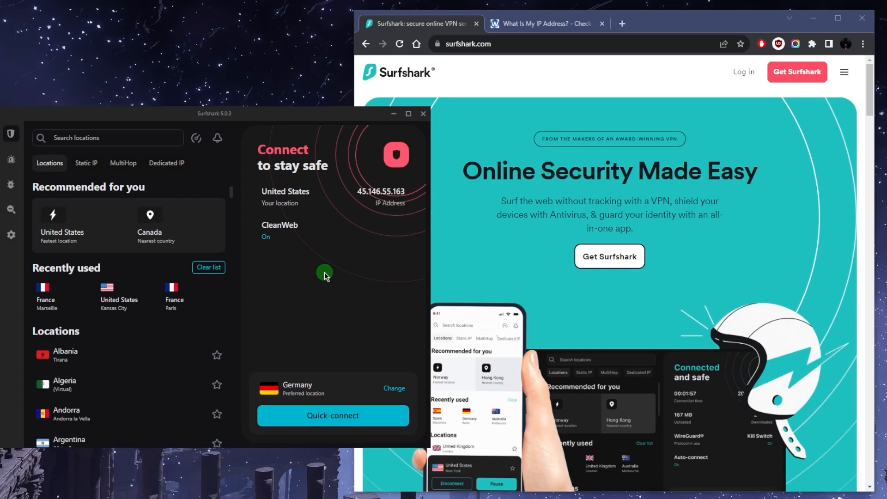
{"action": "mouse_move", "coordinate": [362, 253]}
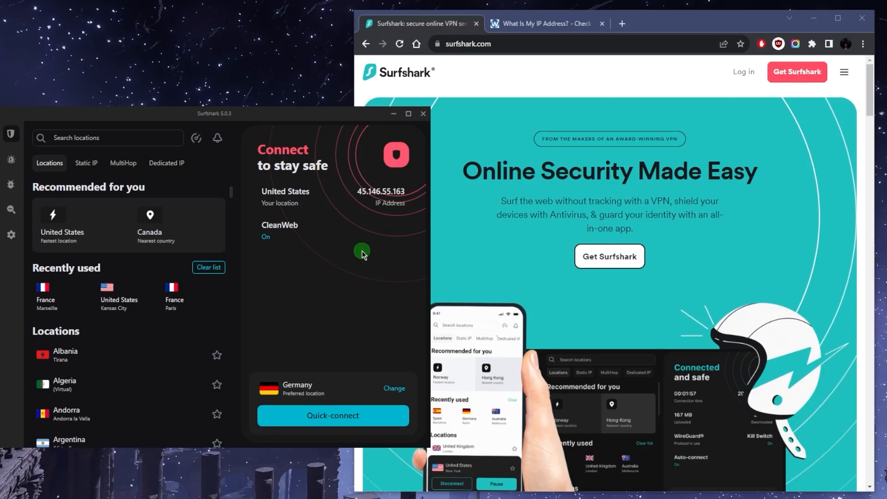
{"action": "mouse_move", "coordinate": [376, 259]}
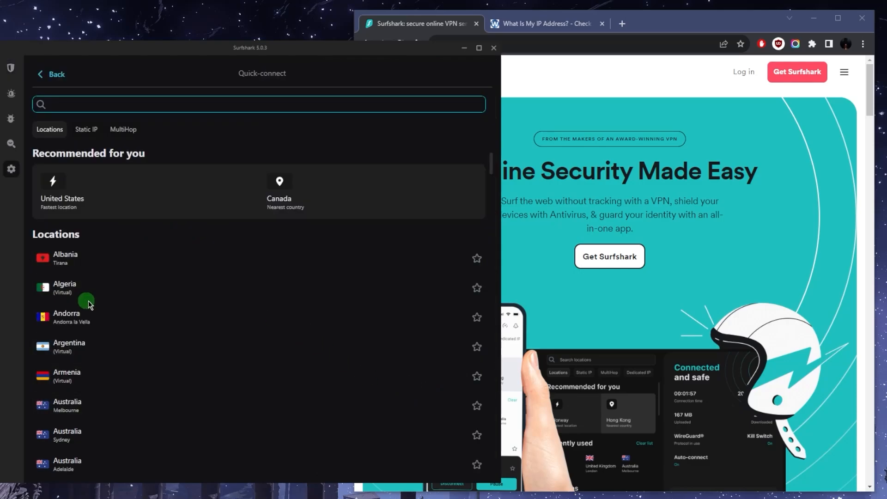
- Choose United States as the quick-connect location and go back to the main dashboard
{"action": "scroll", "scroll_direction": "down", "scroll_amount": 3}
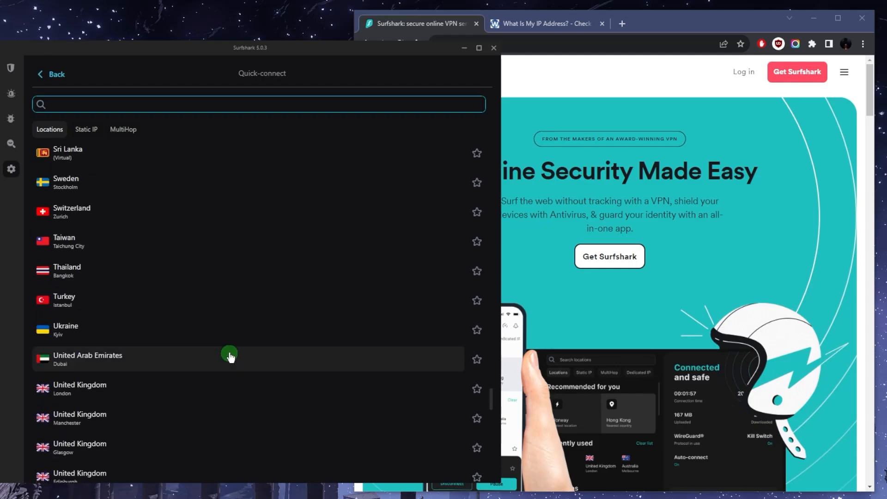
{"action": "scroll", "scroll_direction": "down", "scroll_amount": 3}
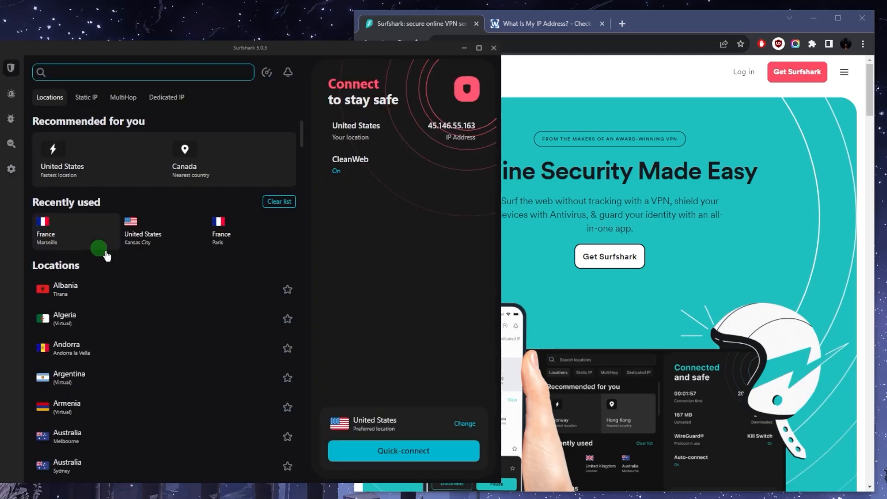
{"action": "mouse_move", "coordinate": [389, 450]}
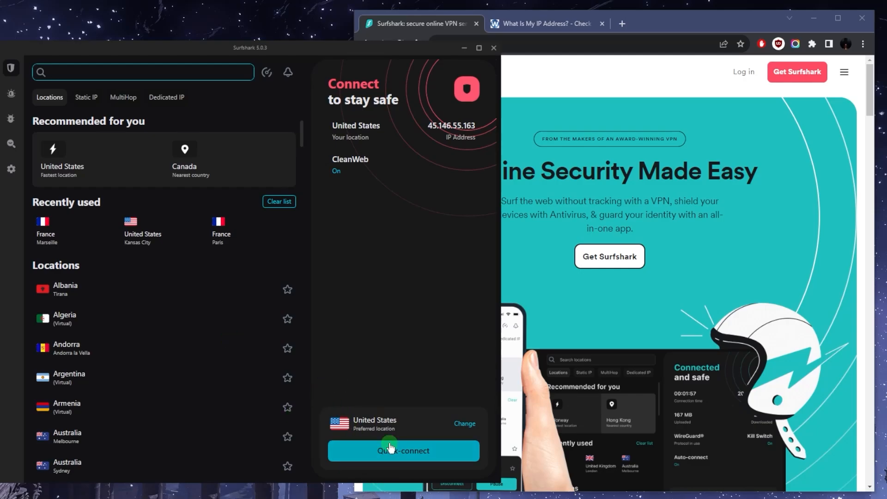
{"action": "left_click", "coordinate": [141, 72]}
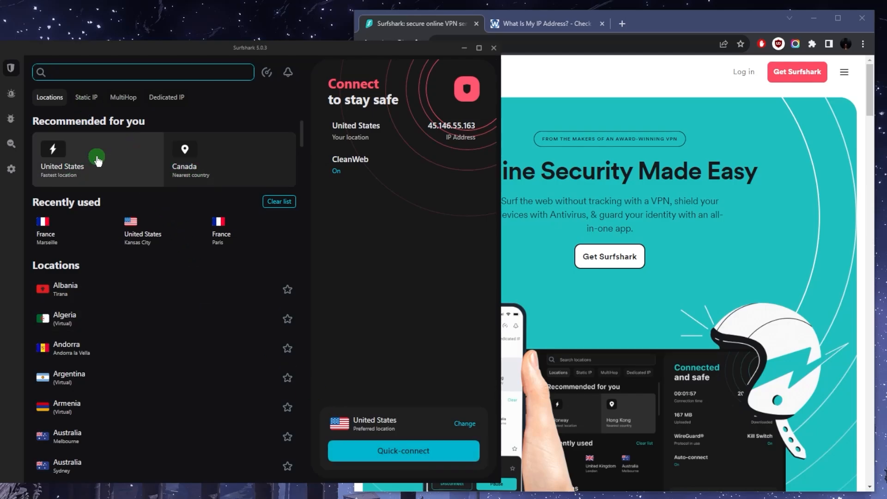
{"action": "scroll", "scroll_direction": "down", "scroll_amount": 3}
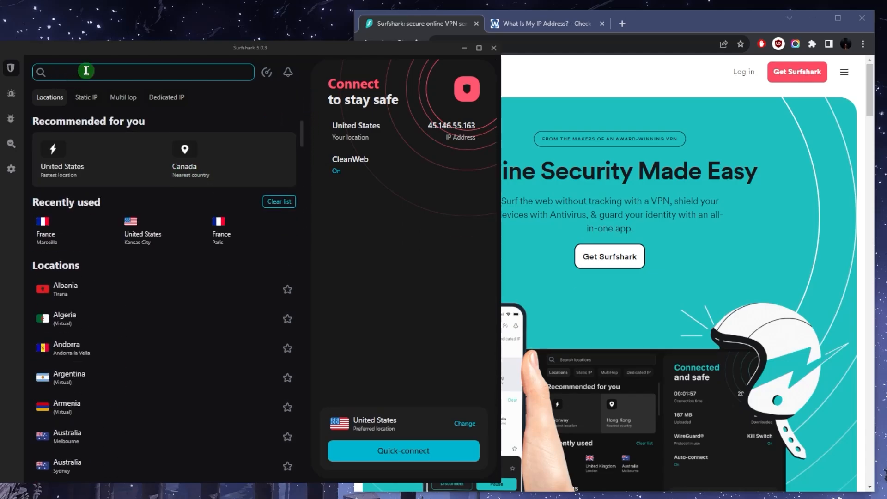
{"action": "type", "text": "new"}
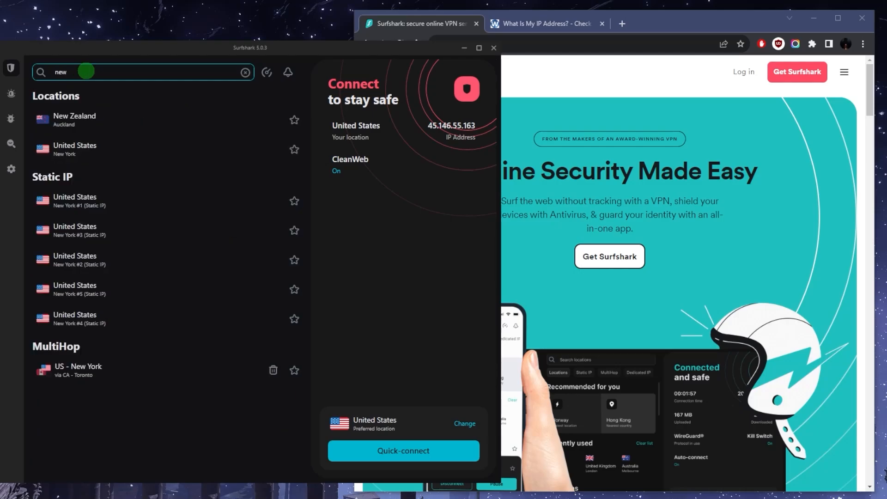
{"action": "left_click", "coordinate": [245, 72]}
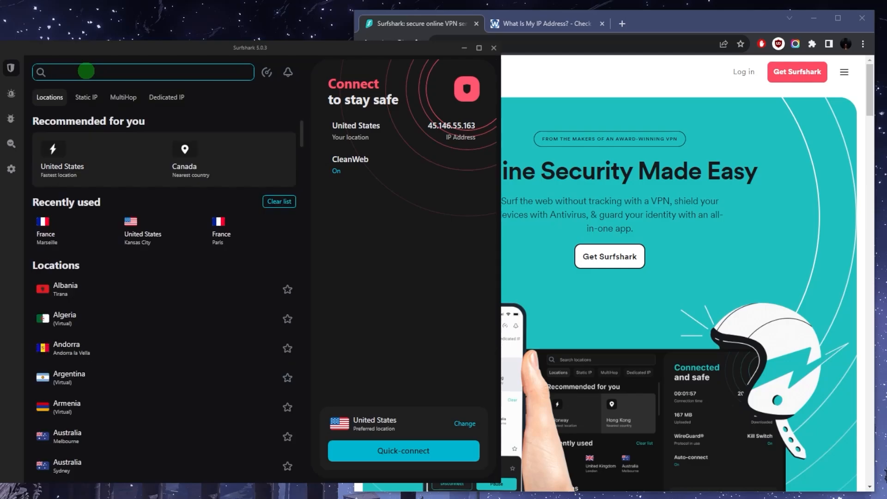
{"action": "left_click", "coordinate": [86, 97]}
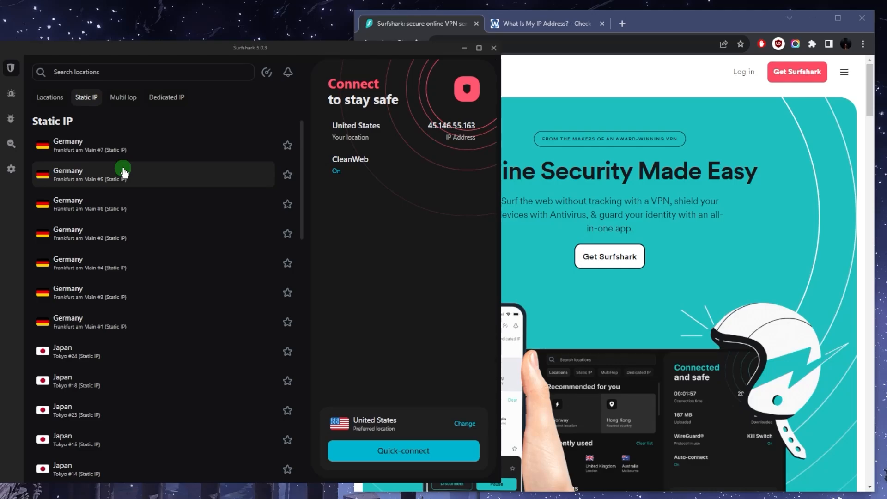
- Browse the static IP servers (Germany, Japan, Singapore) and move on to the MultiHop routes
{"action": "scroll", "scroll_direction": "down", "scroll_amount": 3}
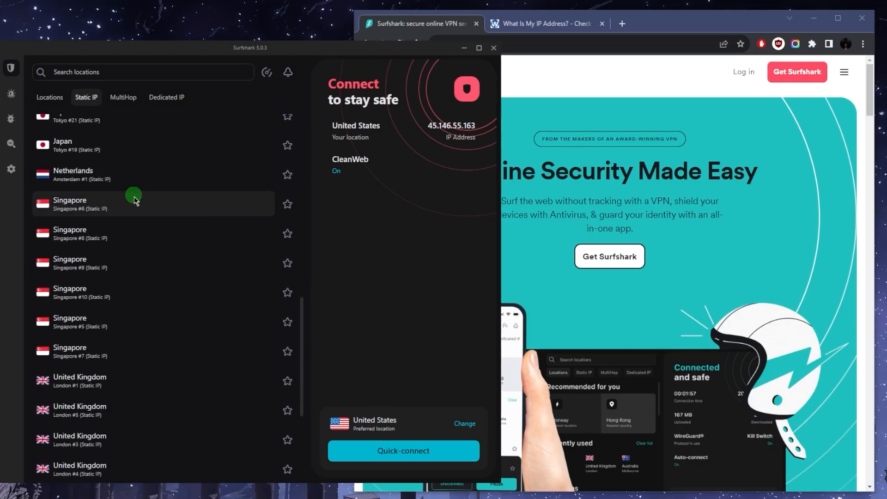
{"action": "scroll", "scroll_direction": "down", "scroll_amount": 3}
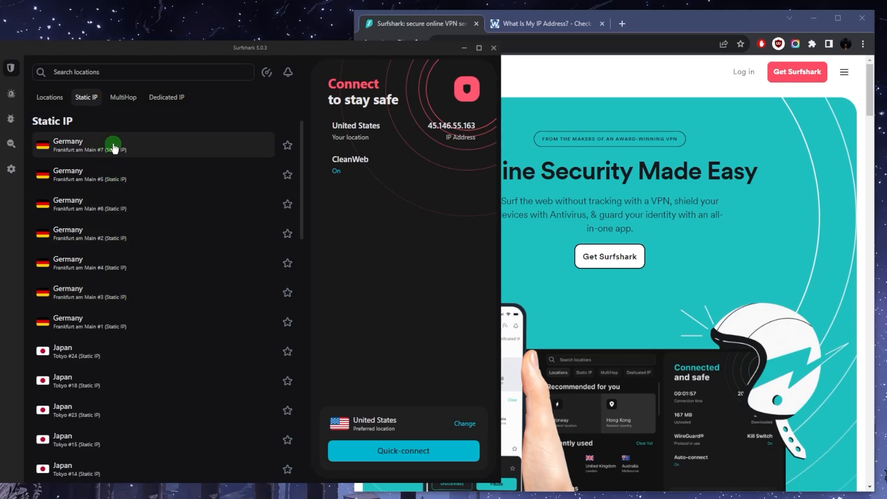
{"action": "left_click", "coordinate": [123, 97]}
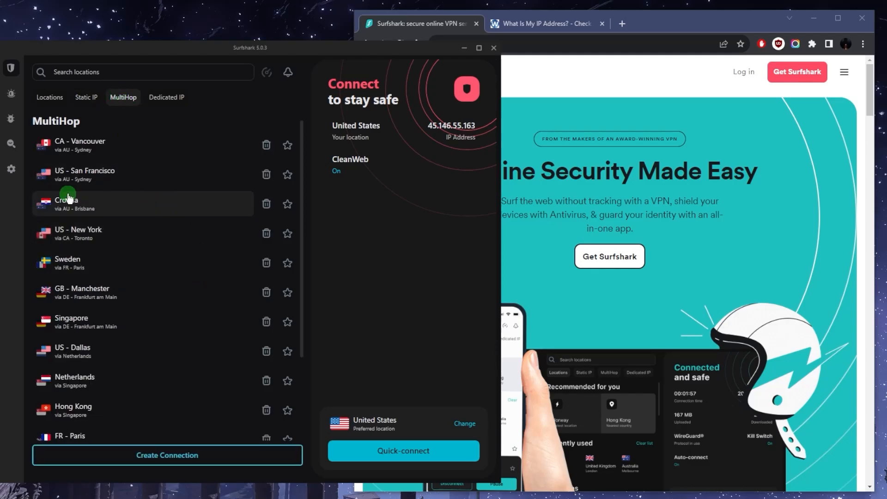
- Browse the saved MultiHop routes such as US - New York via Canada, then show Dedicated IP
{"action": "scroll", "scroll_direction": "down", "scroll_amount": 3}
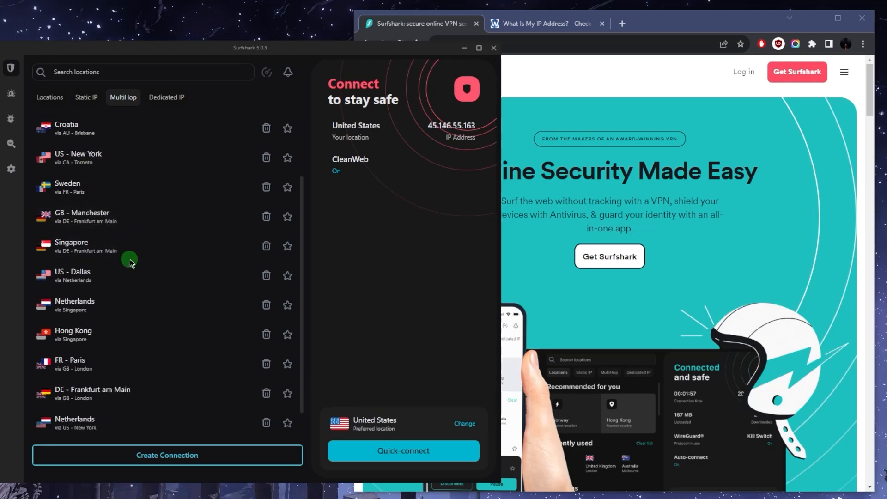
{"action": "scroll", "scroll_direction": "down", "scroll_amount": 3}
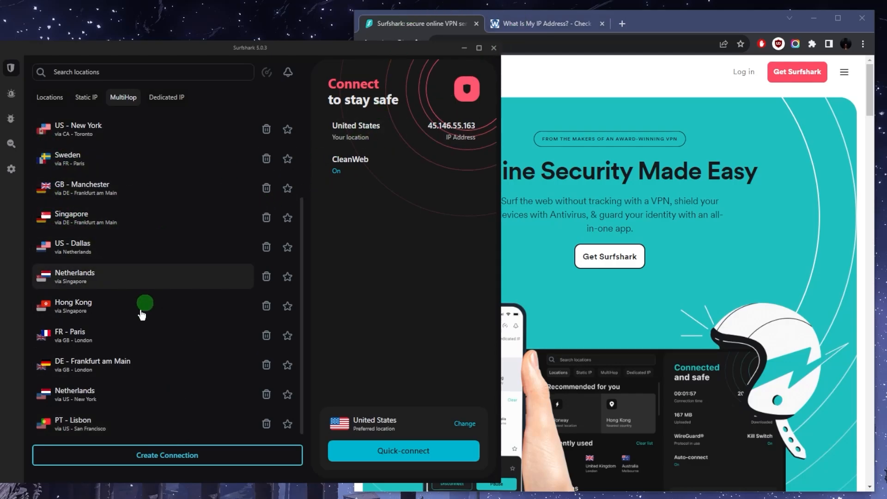
{"action": "mouse_move", "coordinate": [148, 218]}
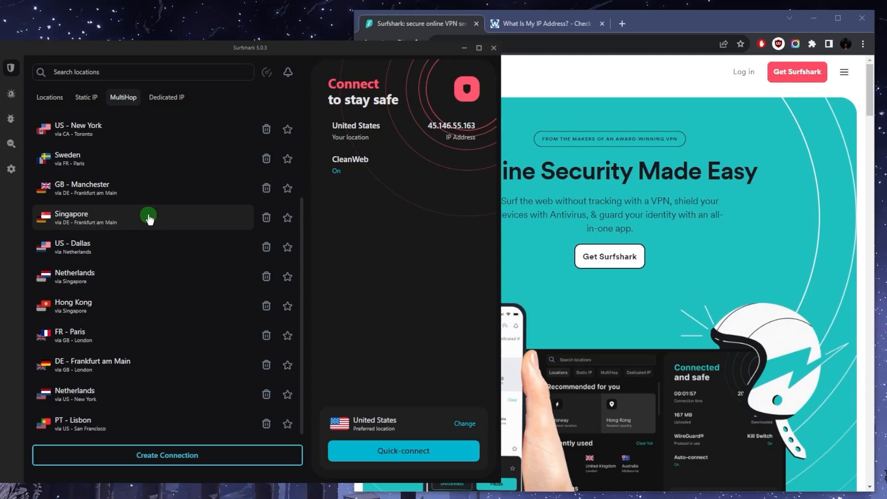
{"action": "left_click", "coordinate": [166, 97]}
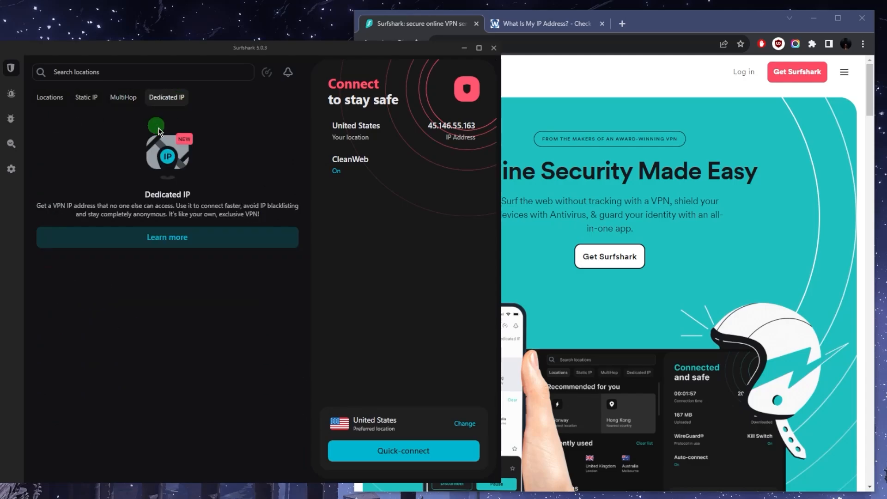
- Flip between Static IP and Dedicated IP, then return to the full locations list
{"action": "left_click", "coordinate": [86, 97]}
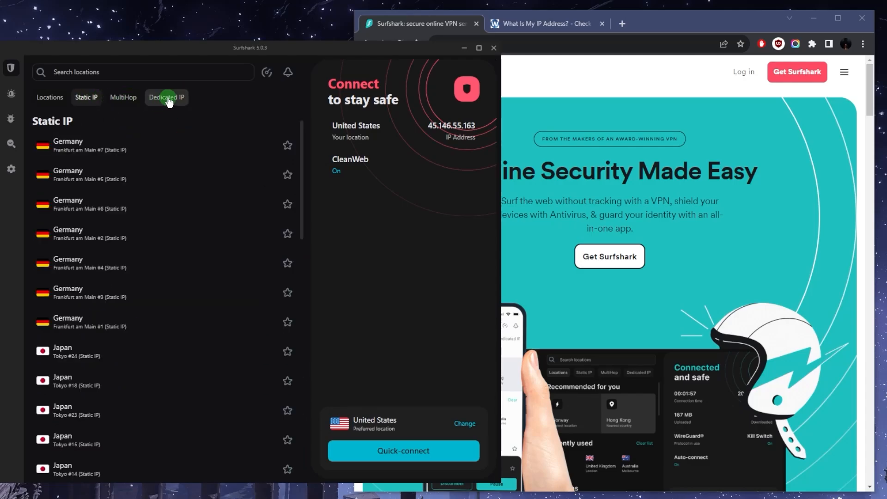
{"action": "left_click", "coordinate": [166, 97]}
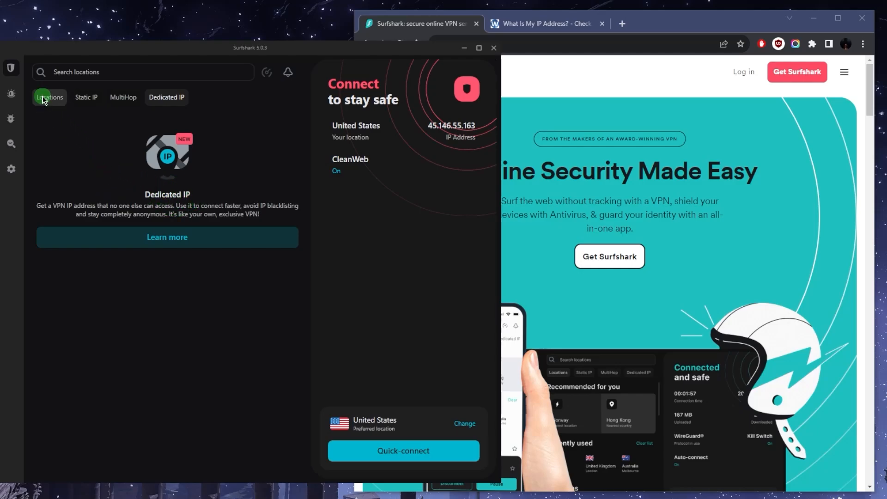
{"action": "left_click", "coordinate": [49, 97]}
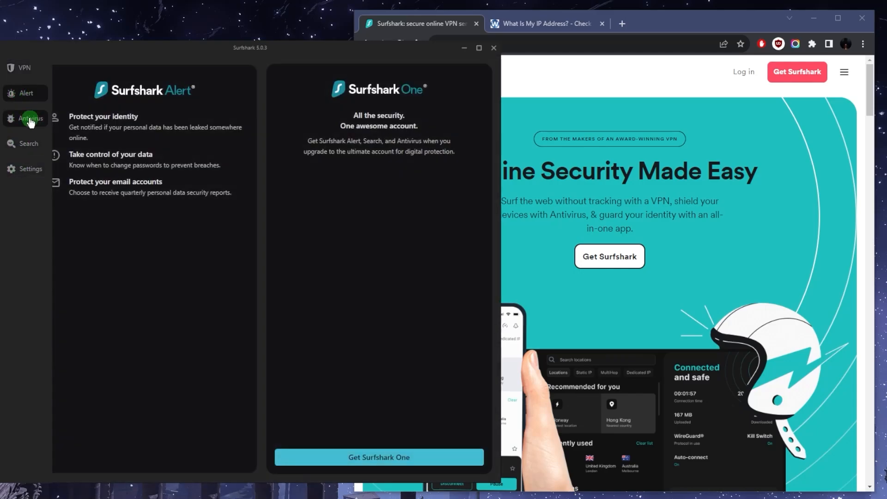
- View the Antivirus and Surfshark Search feature pages promoting Surfshark One
{"action": "left_click", "coordinate": [27, 143]}
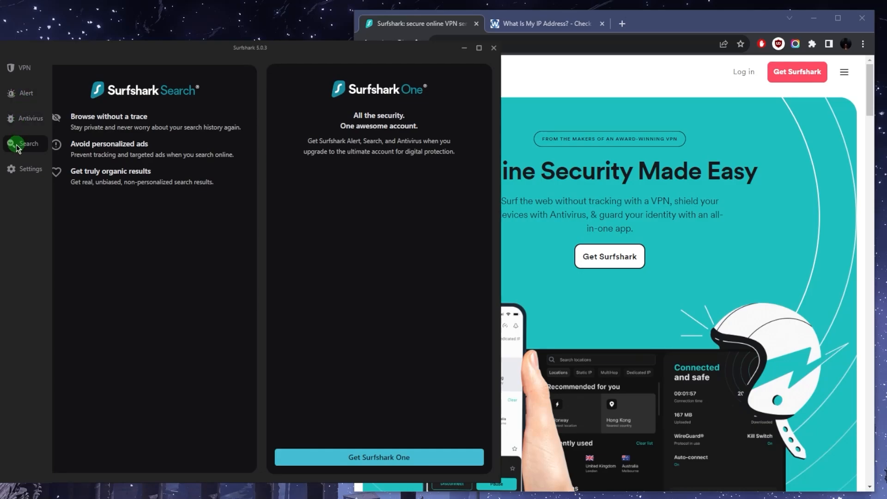
{"action": "left_click", "coordinate": [30, 168]}
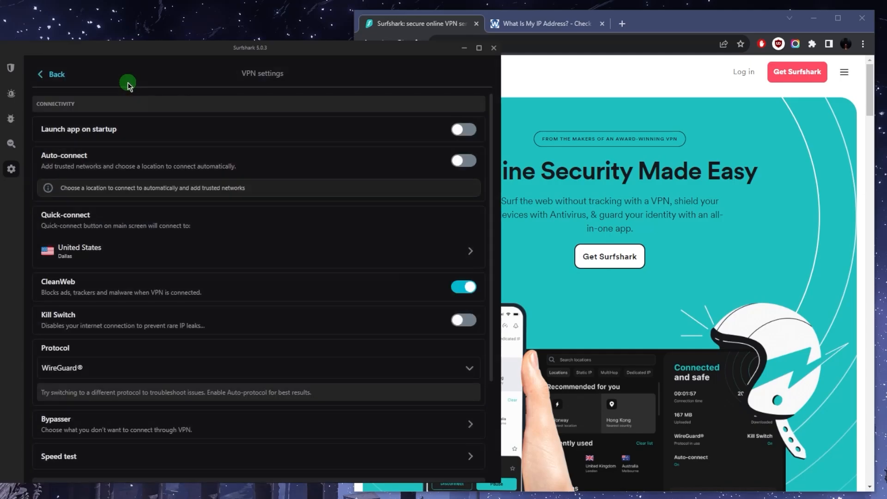
{"action": "mouse_move", "coordinate": [120, 168]}
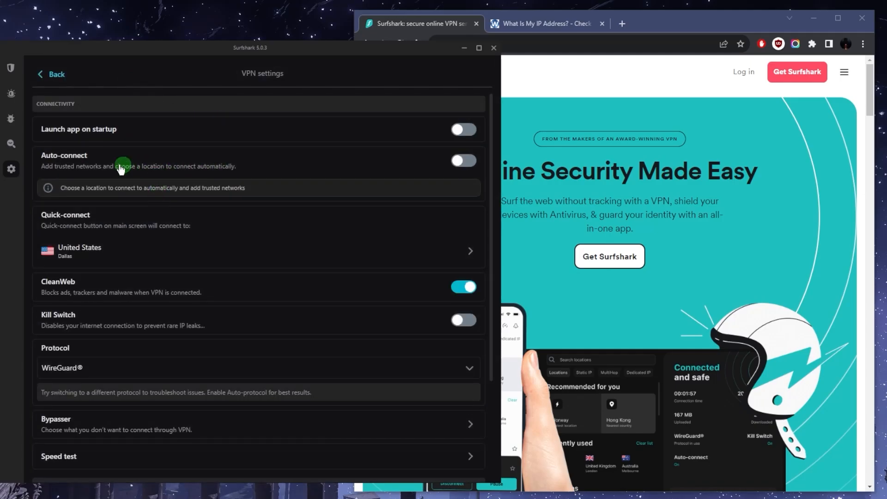
- Review VPN settings and expand the protocol list showing Automatic, OpenVPN TCP/UDP and WireGuard
{"action": "scroll", "scroll_direction": "down", "scroll_amount": 3}
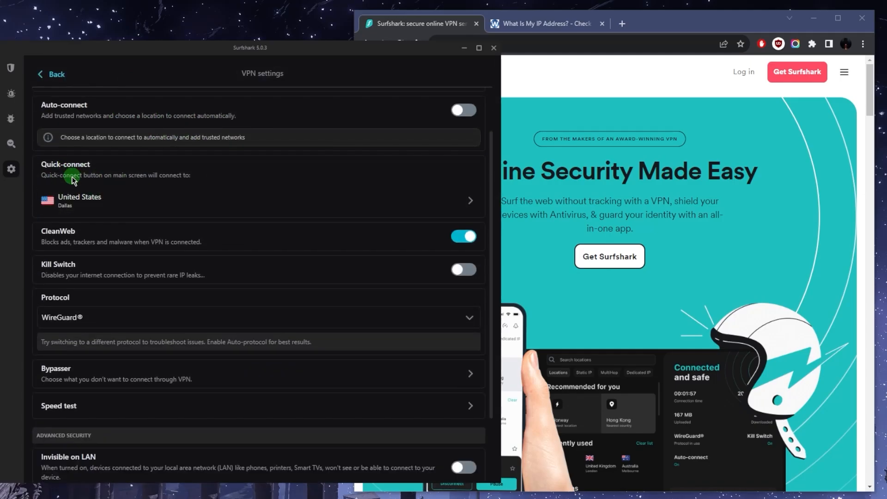
{"action": "scroll", "scroll_direction": "down", "scroll_amount": 3}
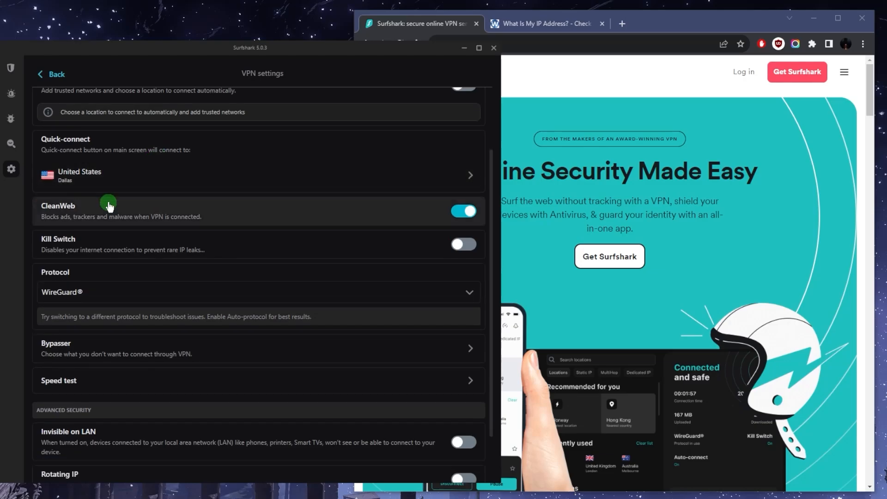
{"action": "mouse_move", "coordinate": [113, 256]}
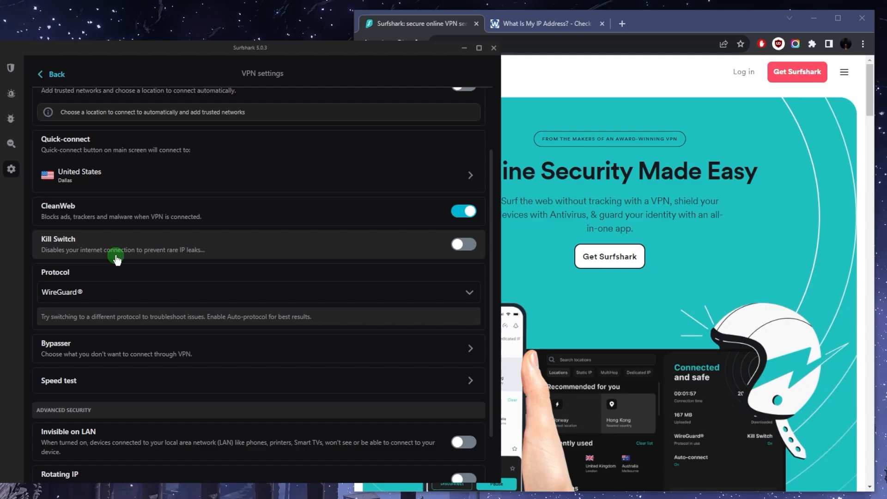
{"action": "mouse_move", "coordinate": [164, 248]}
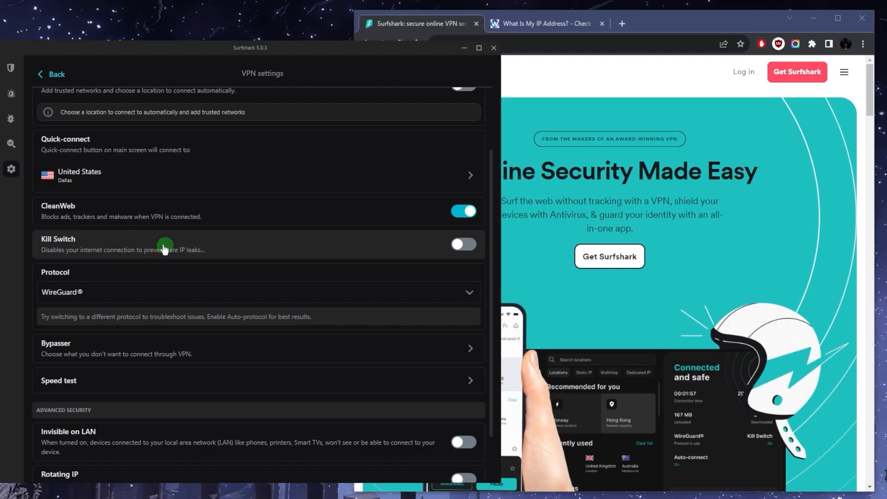
{"action": "left_click", "coordinate": [259, 292]}
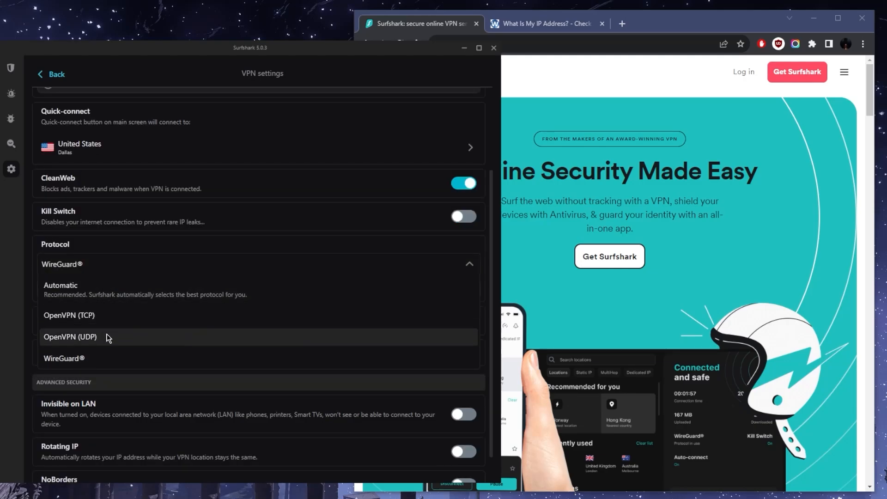
{"action": "mouse_move", "coordinate": [66, 362]}
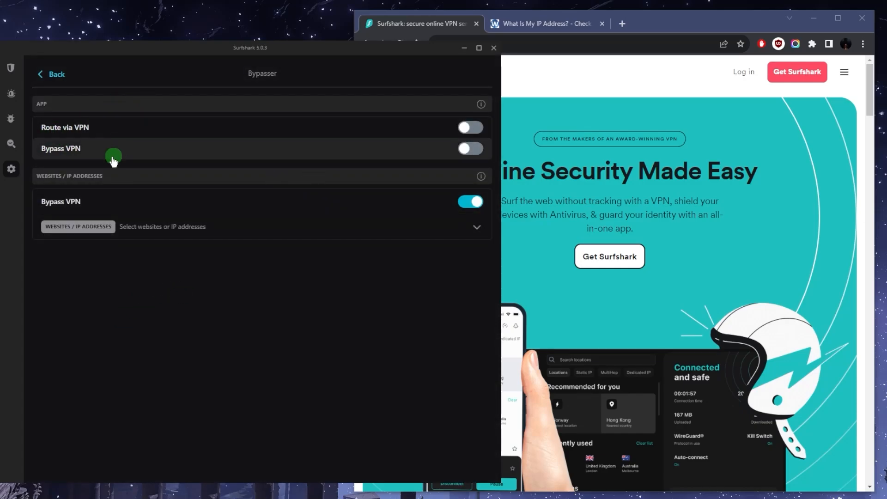
{"action": "mouse_move", "coordinate": [449, 147]}
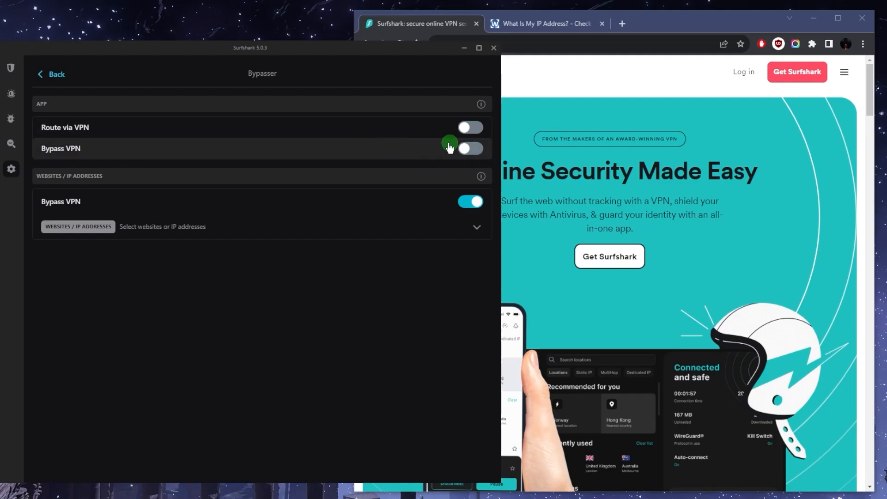
- Review the Bypasser route and bypass options, then go back to VPN settings
{"action": "left_click", "coordinate": [470, 148]}
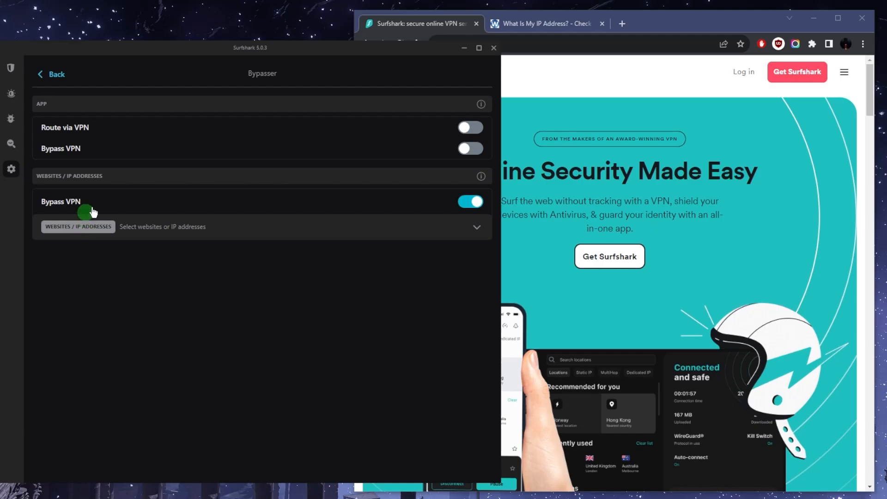
{"action": "left_click", "coordinate": [50, 74]}
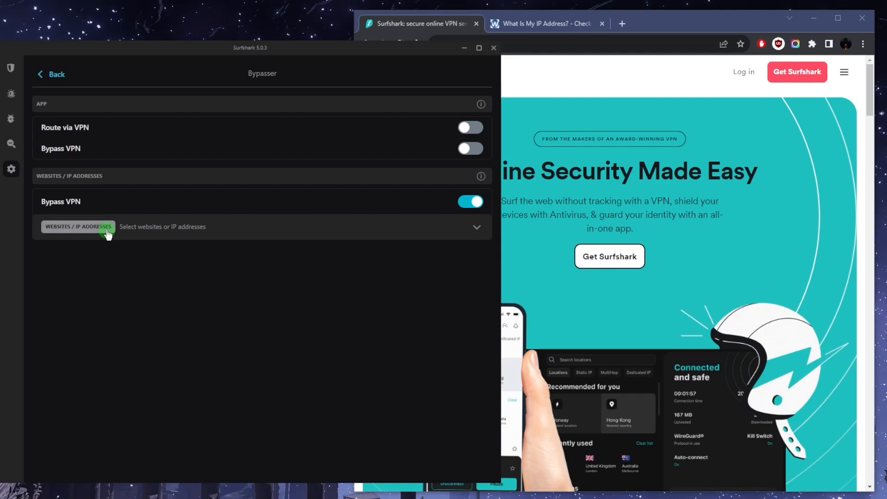
{"action": "mouse_move", "coordinate": [157, 227]}
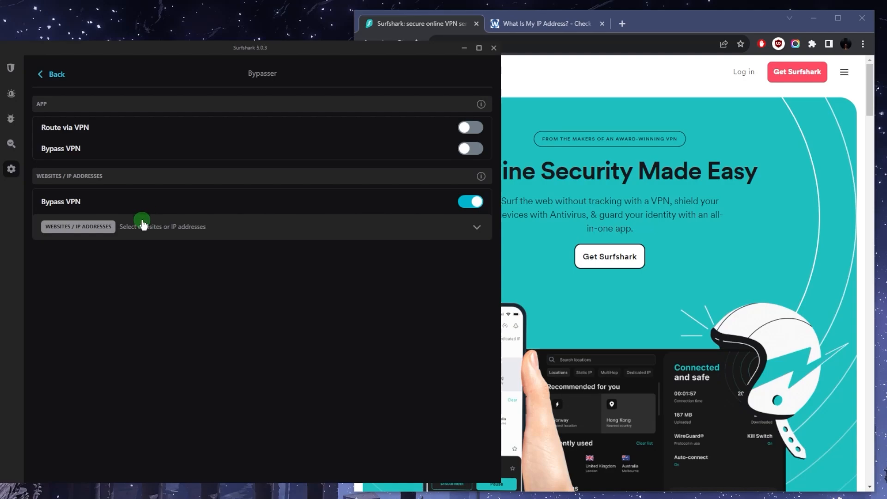
{"action": "mouse_move", "coordinate": [148, 230]}
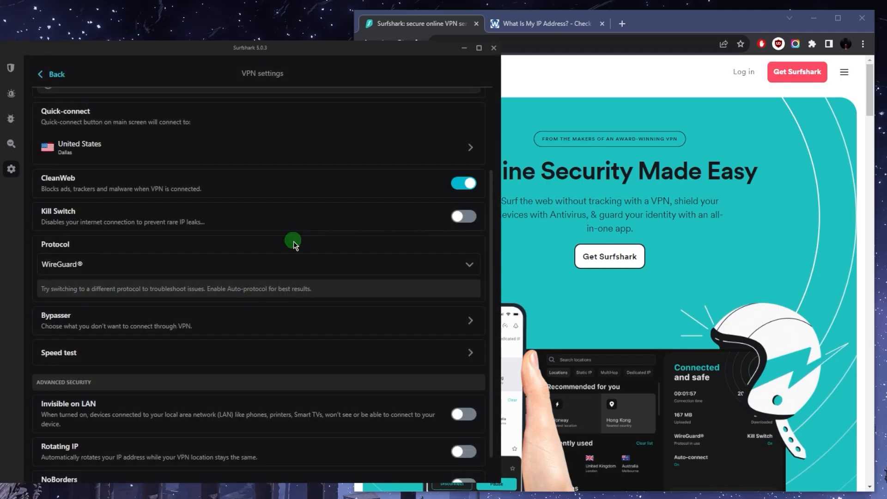
{"action": "scroll", "scroll_direction": "down", "scroll_amount": 3}
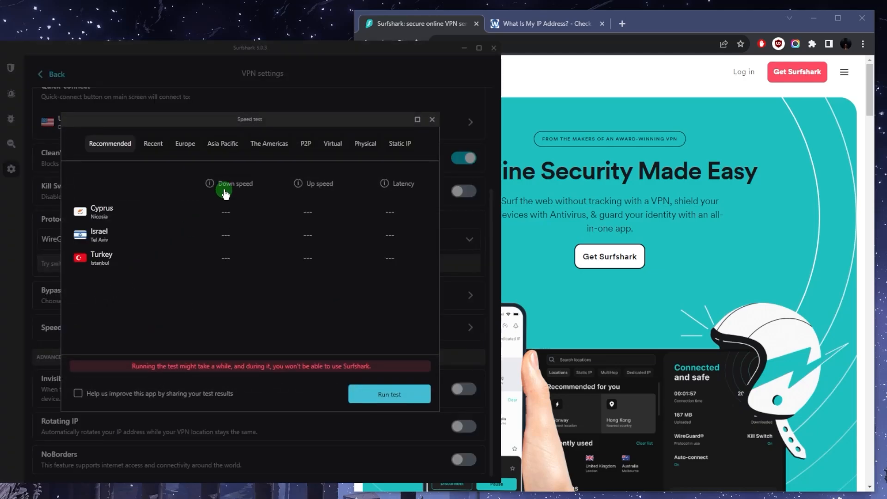
{"action": "mouse_move", "coordinate": [434, 120]}
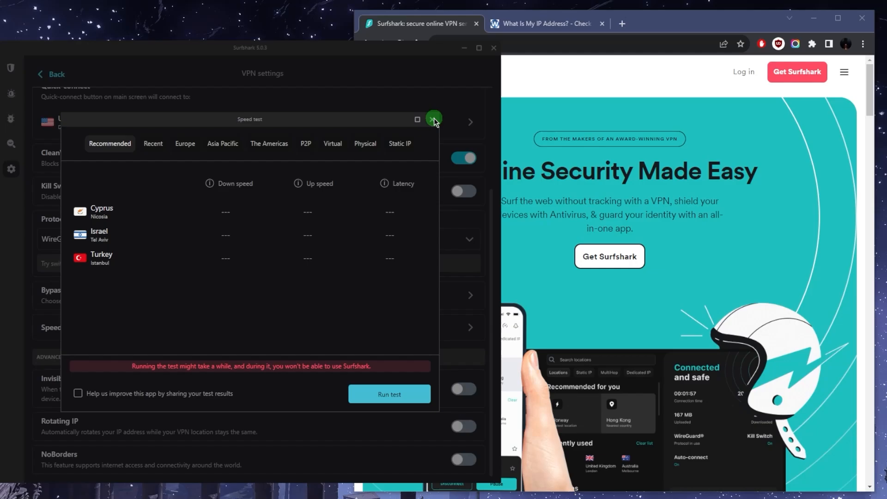
{"action": "left_click", "coordinate": [433, 119]}
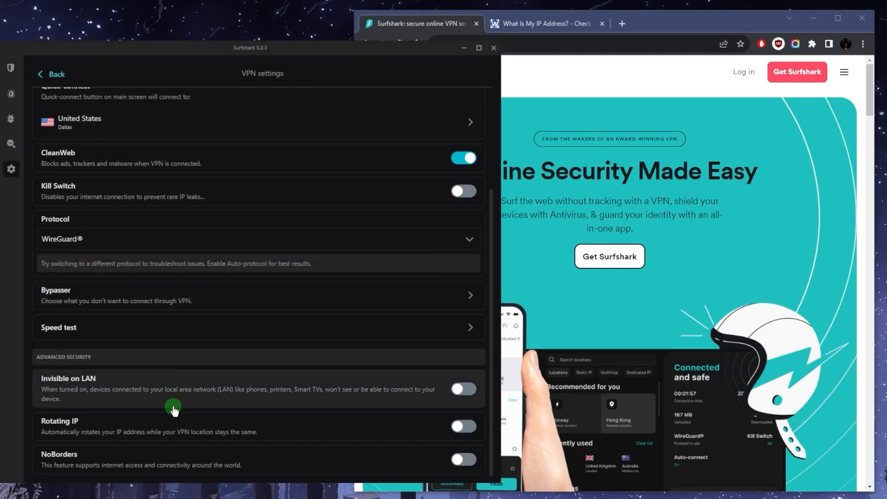
{"action": "mouse_move", "coordinate": [113, 437]}
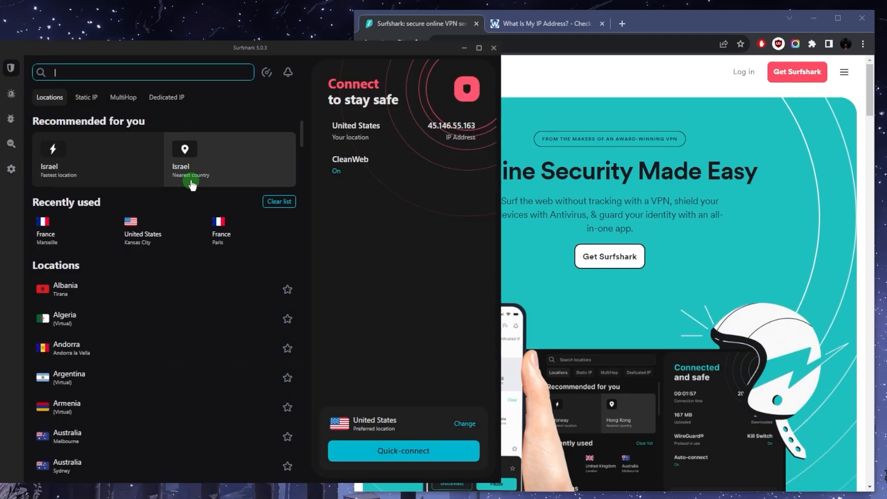
{"action": "mouse_move", "coordinate": [338, 256]}
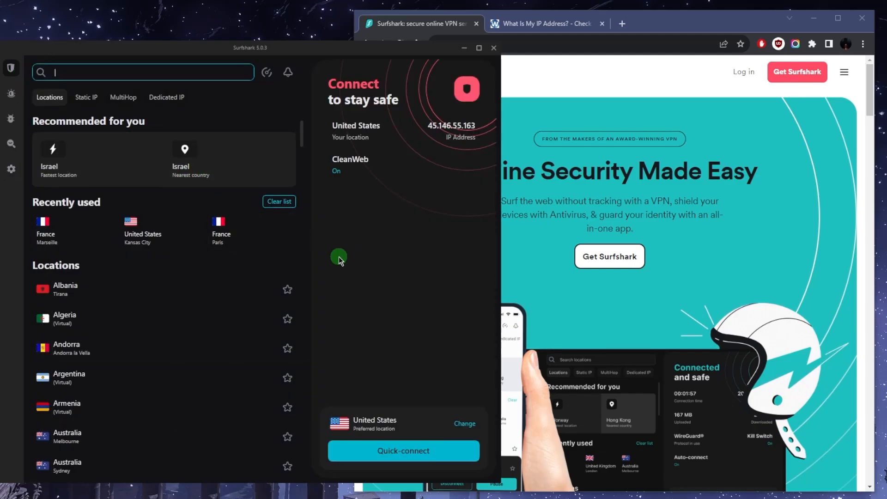
{"action": "mouse_move", "coordinate": [200, 272]}
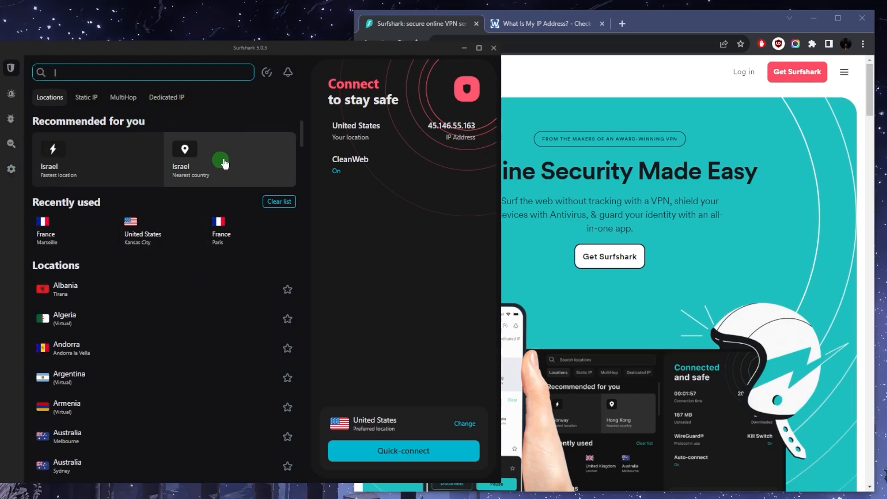
{"action": "mouse_move", "coordinate": [133, 105]}
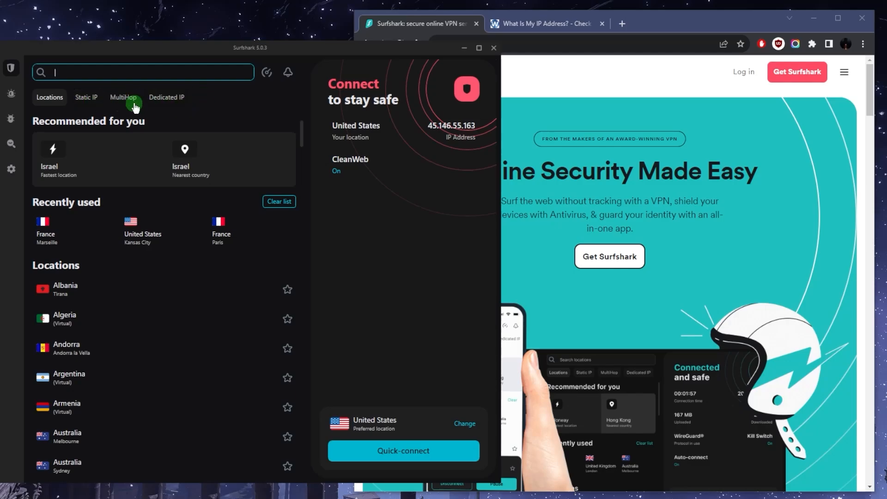
{"action": "left_click", "coordinate": [11, 68]}
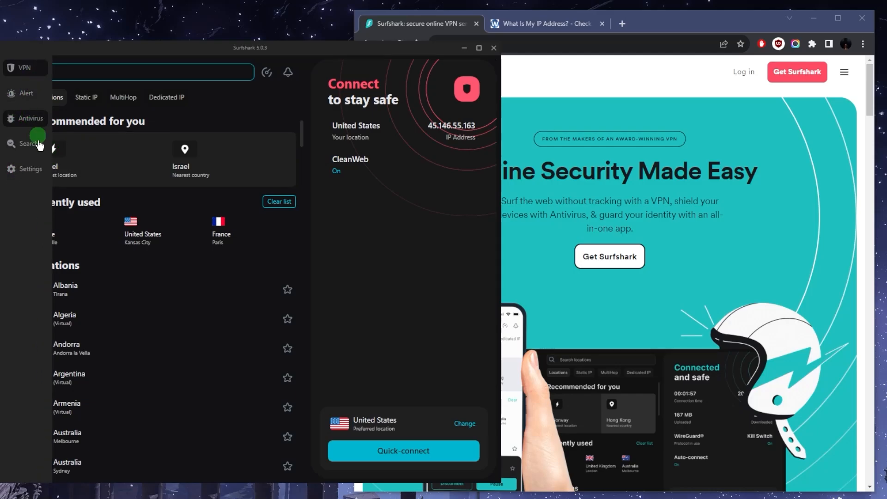
{"action": "mouse_move", "coordinate": [26, 94]}
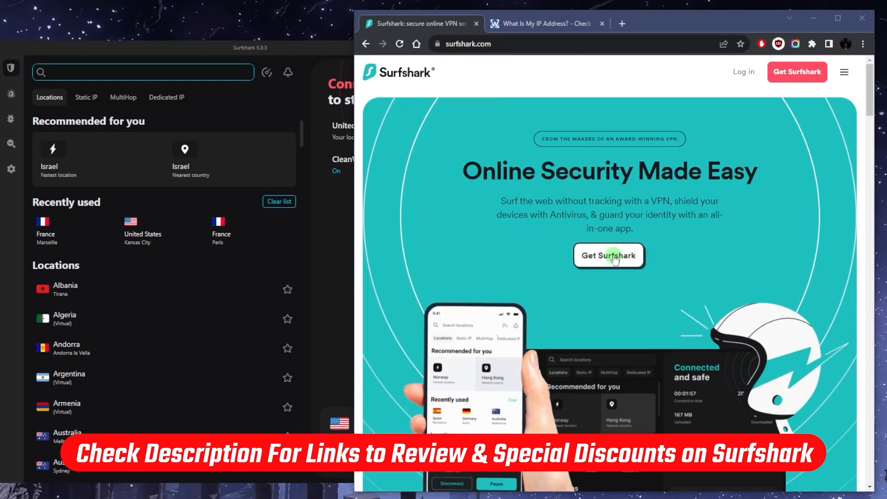
- Open Surfshark's pricing page and compare the 12-month and 24-month plan prices
{"action": "left_click", "coordinate": [609, 255]}
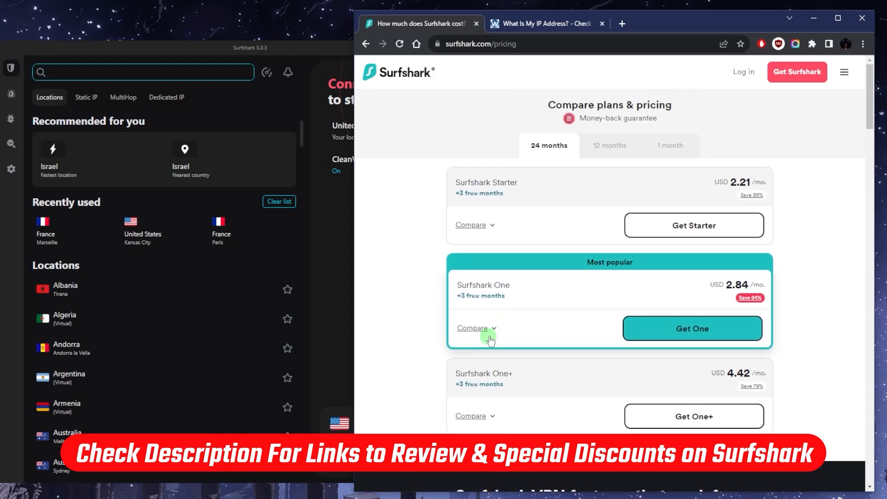
{"action": "left_click", "coordinate": [609, 145]}
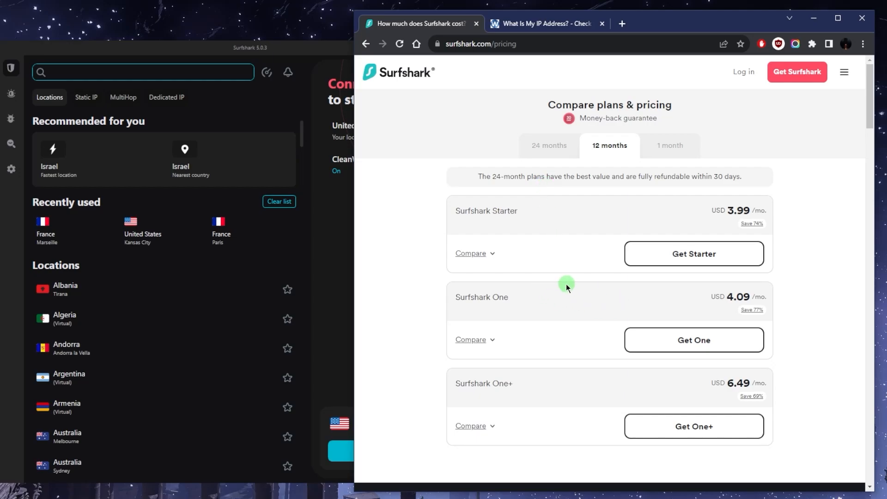
{"action": "left_click", "coordinate": [548, 145]}
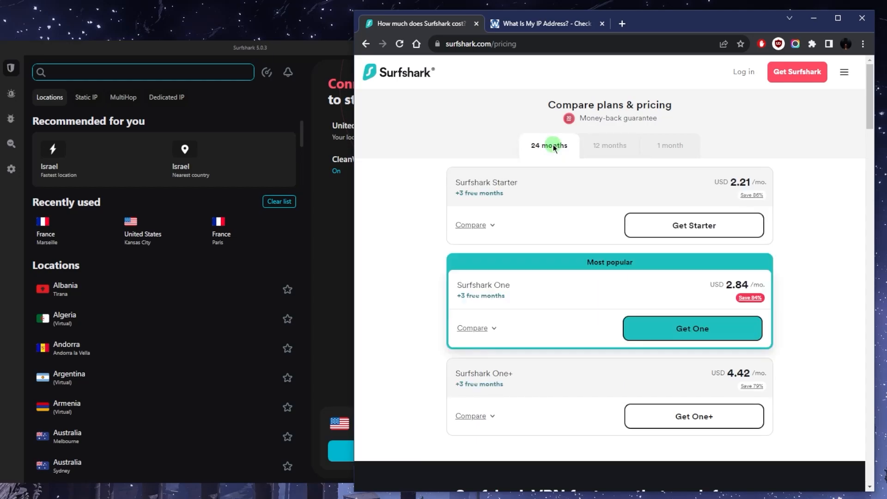
{"action": "scroll", "scroll_direction": "down", "scroll_amount": 3}
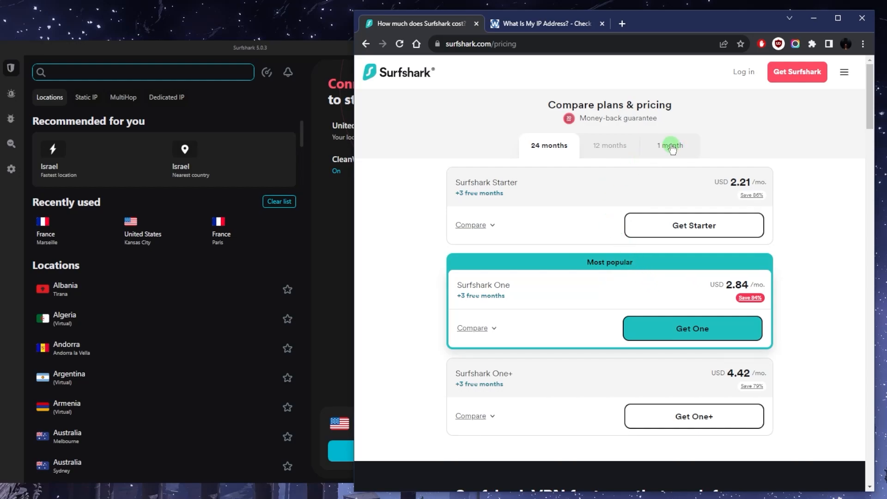
- Compare the 1-month plans (Starter $15.45, One $17.95, One+ $20.65) against the 24-month term
{"action": "left_click", "coordinate": [670, 146]}
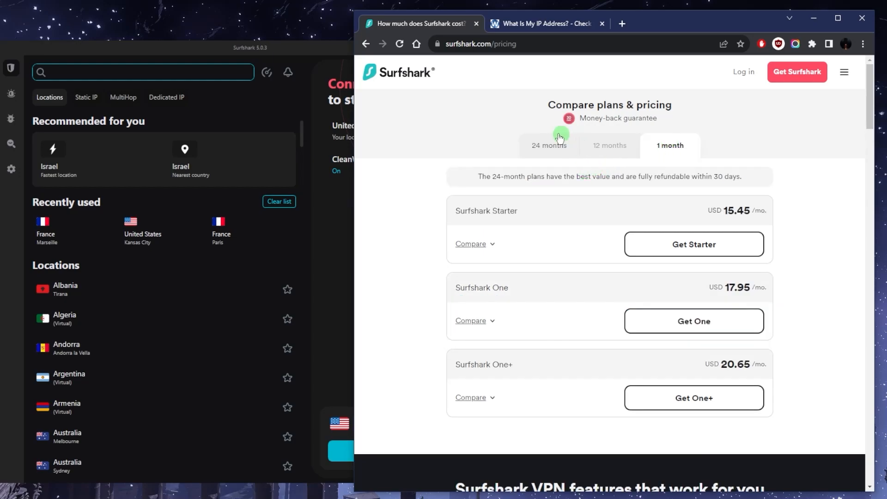
{"action": "mouse_move", "coordinate": [548, 147]}
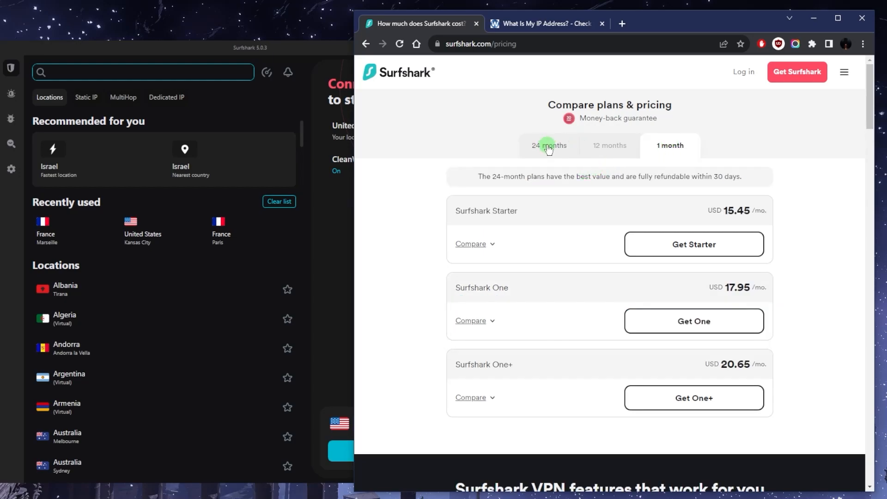
{"action": "left_click", "coordinate": [548, 145]}
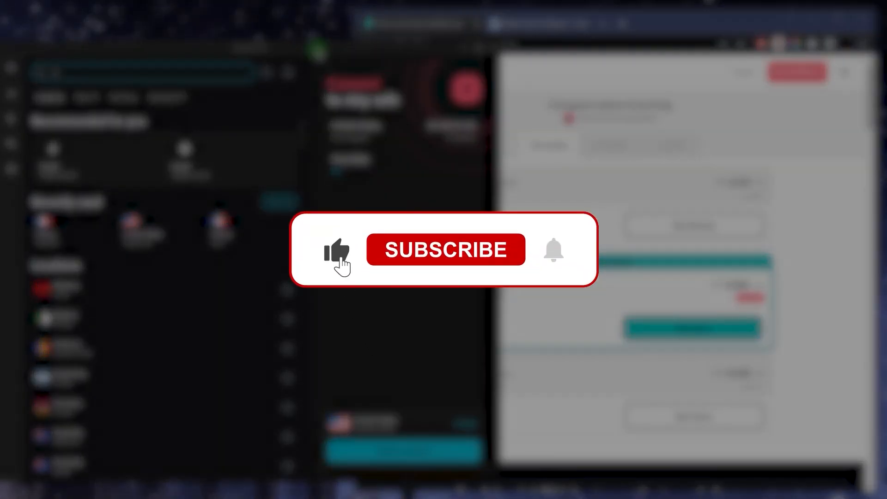
{"action": "left_click", "coordinate": [446, 250]}
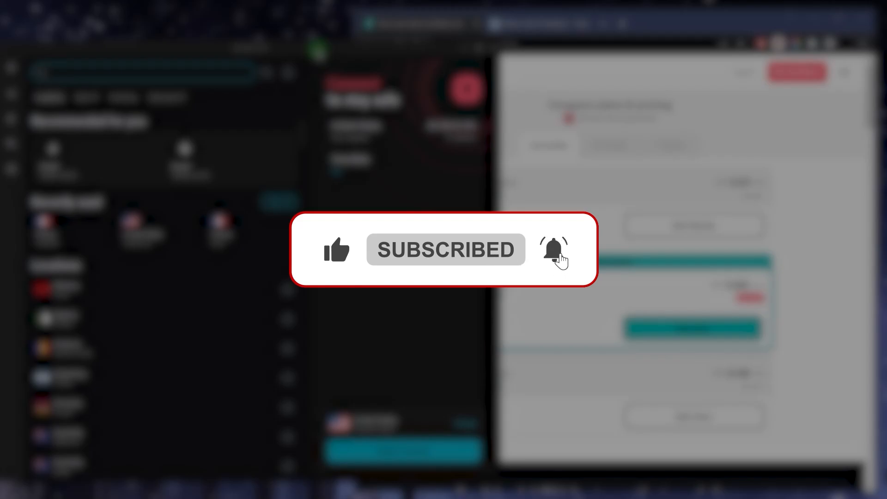